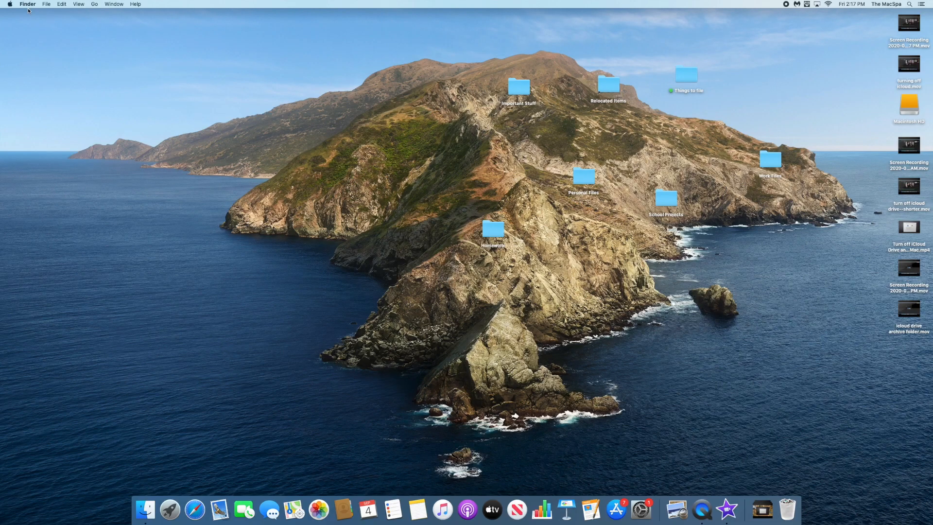
Step: Launch System Preferences from the Apple menu
left_click(10, 4)
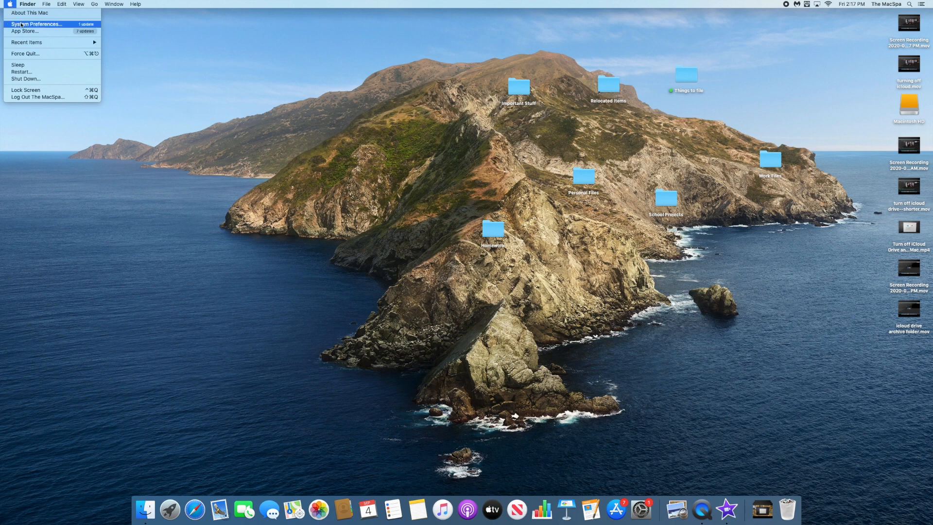
left_click(37, 23)
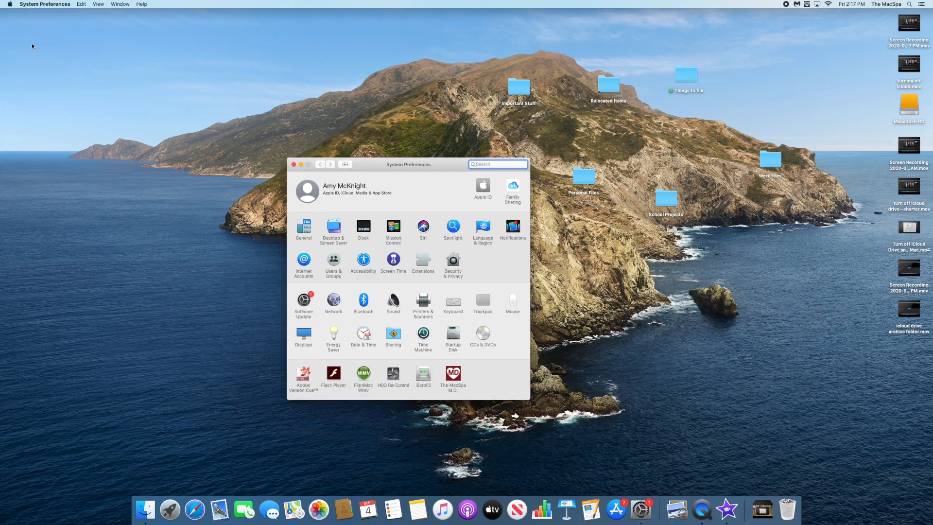
mouse_move(177, 148)
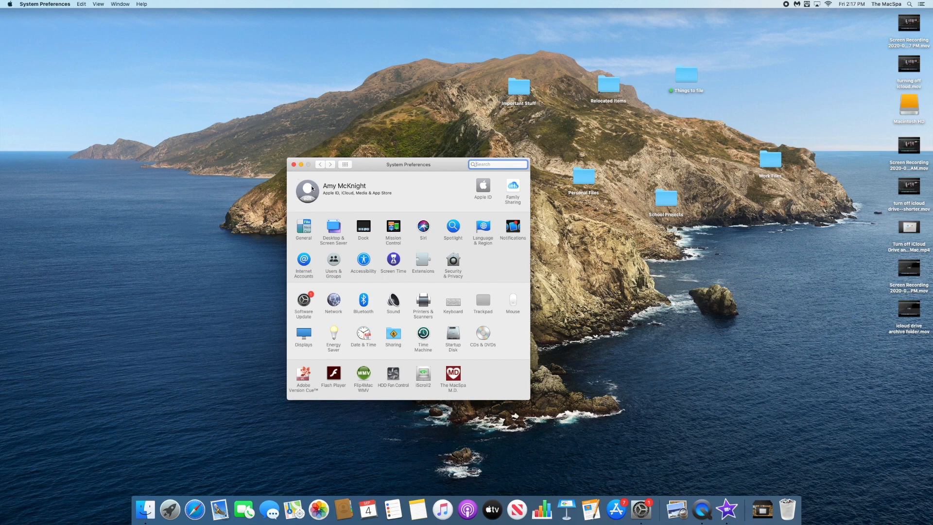
mouse_move(351, 258)
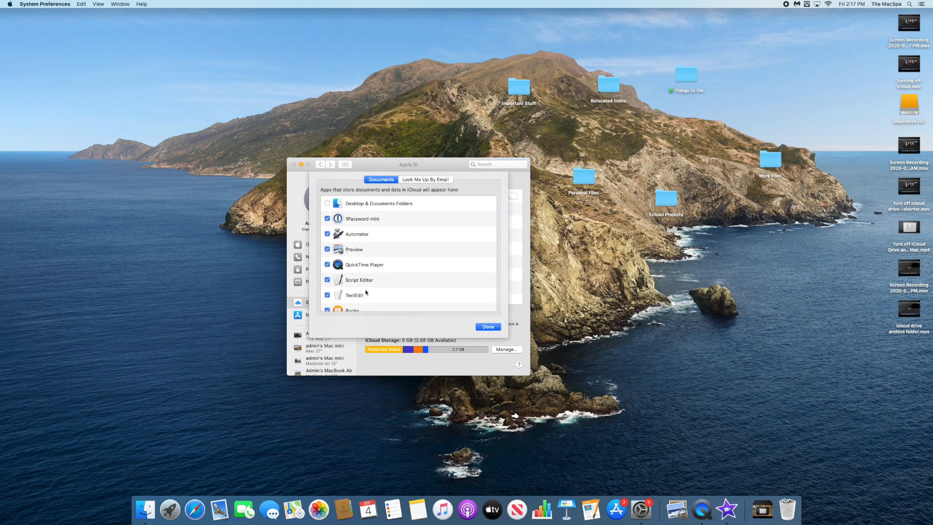
Step: Review the iCloud Drive document options and dismiss them with Done
left_click(328, 203)
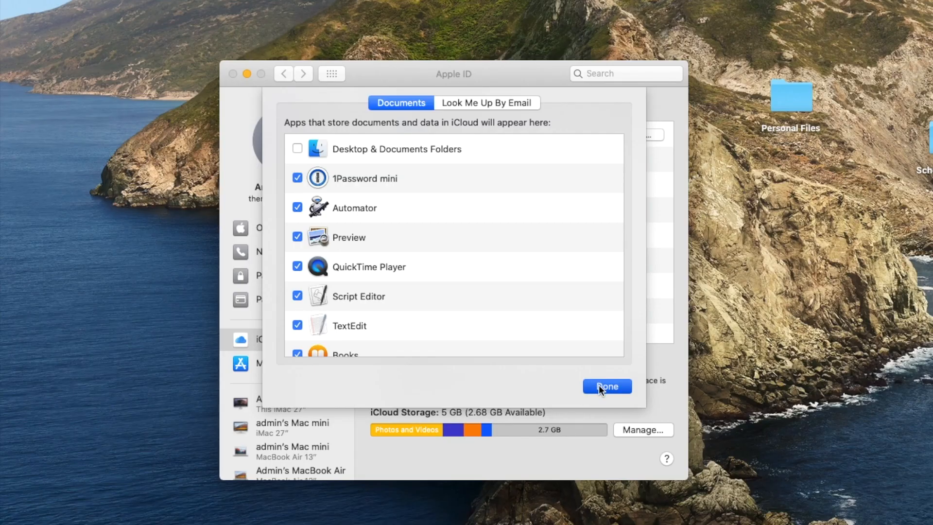
left_click(606, 386)
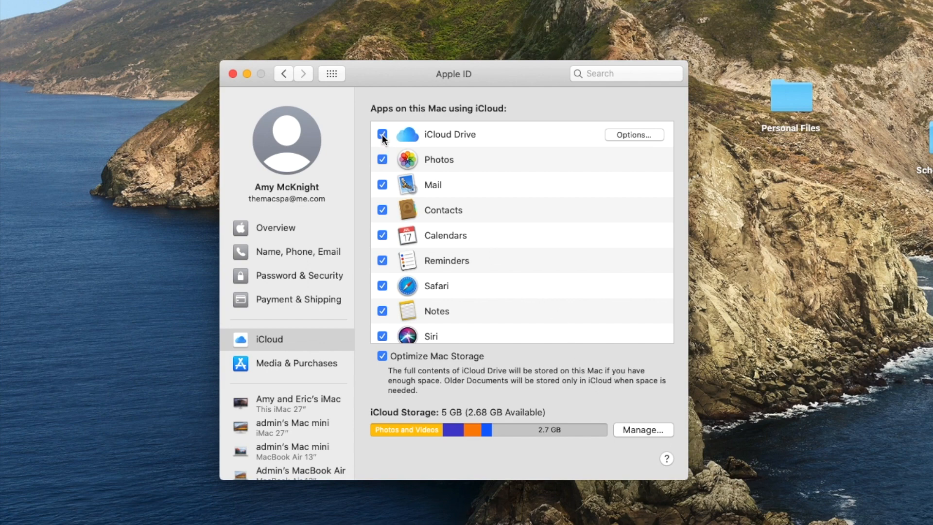
Step: Uncheck iCloud Drive so the turn-off warning appears
left_click(382, 134)
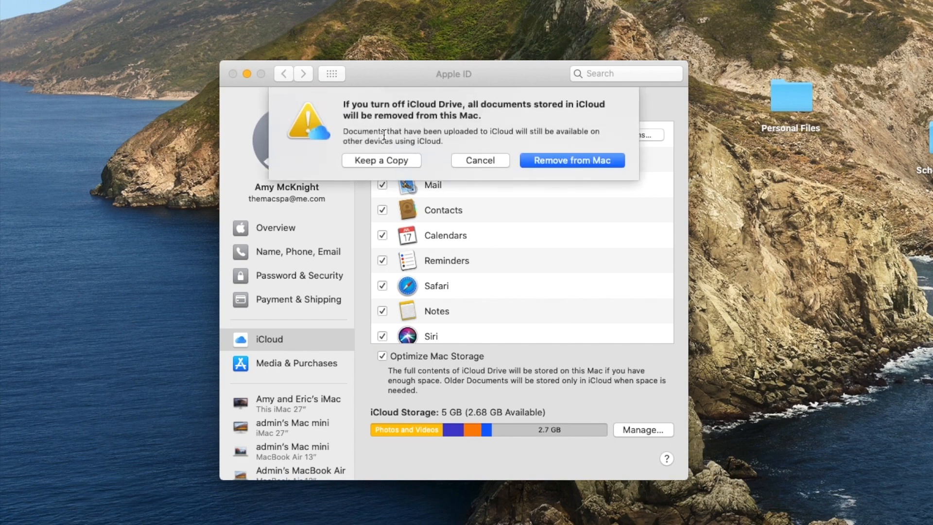
mouse_move(358, 165)
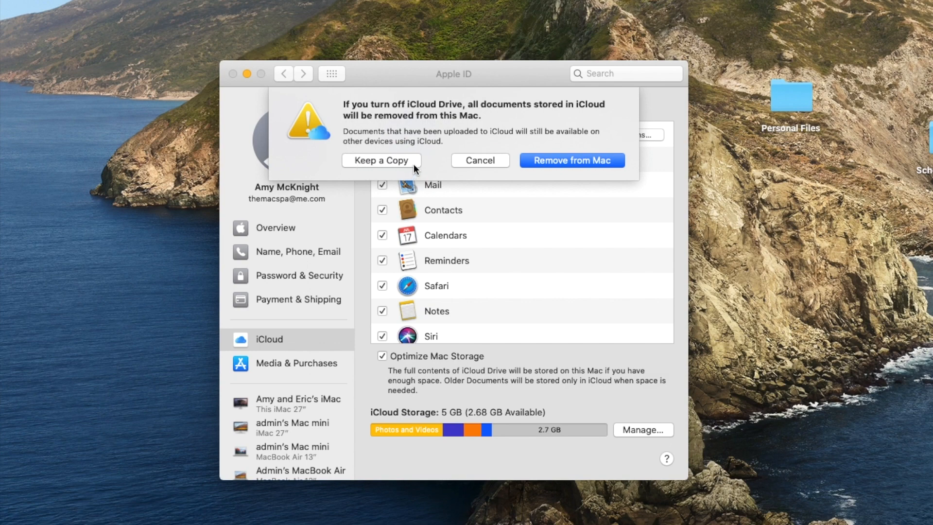
mouse_move(576, 165)
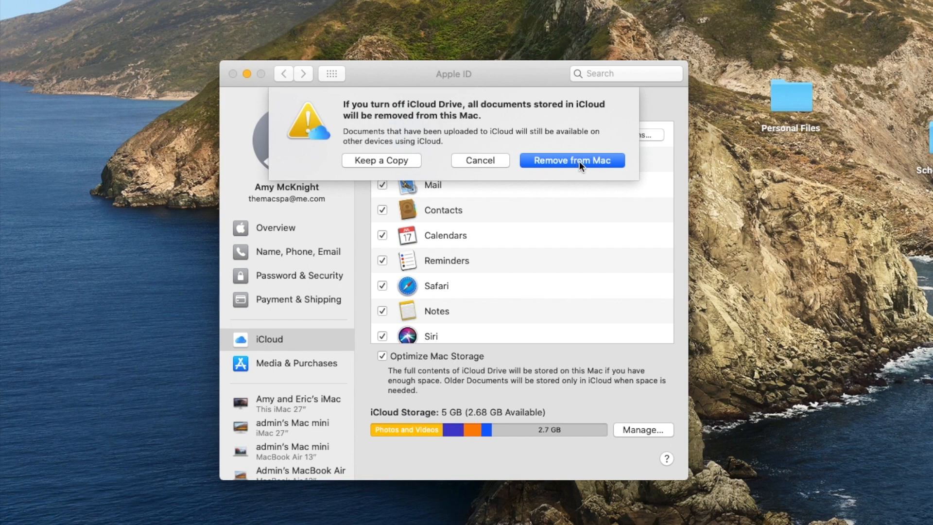
mouse_move(581, 167)
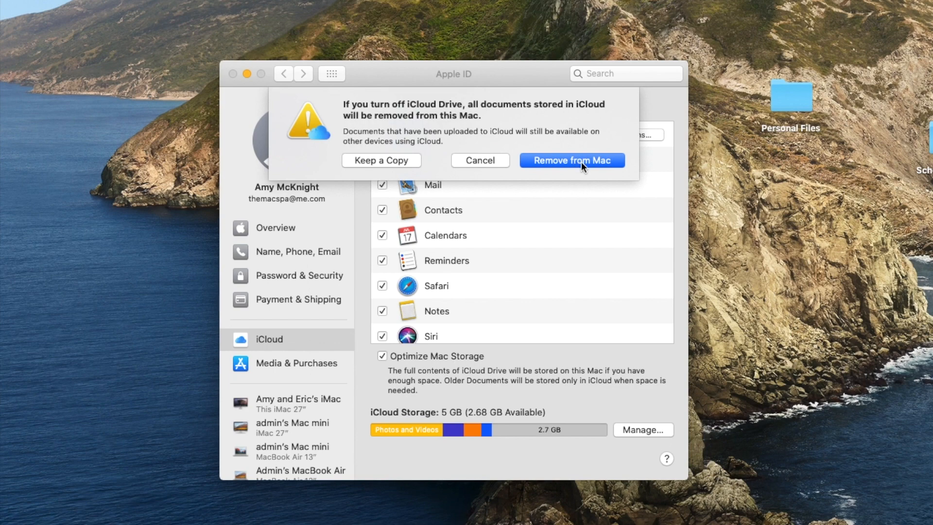
mouse_move(558, 165)
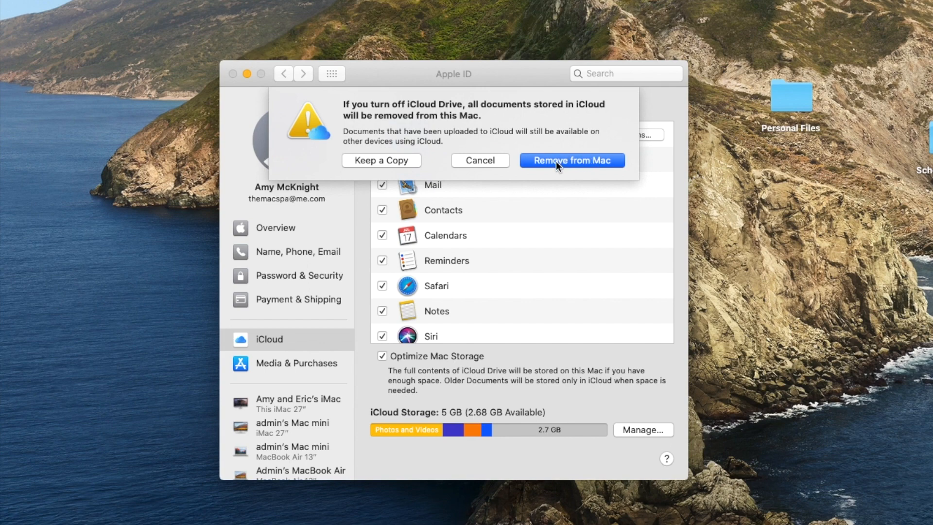
mouse_move(595, 168)
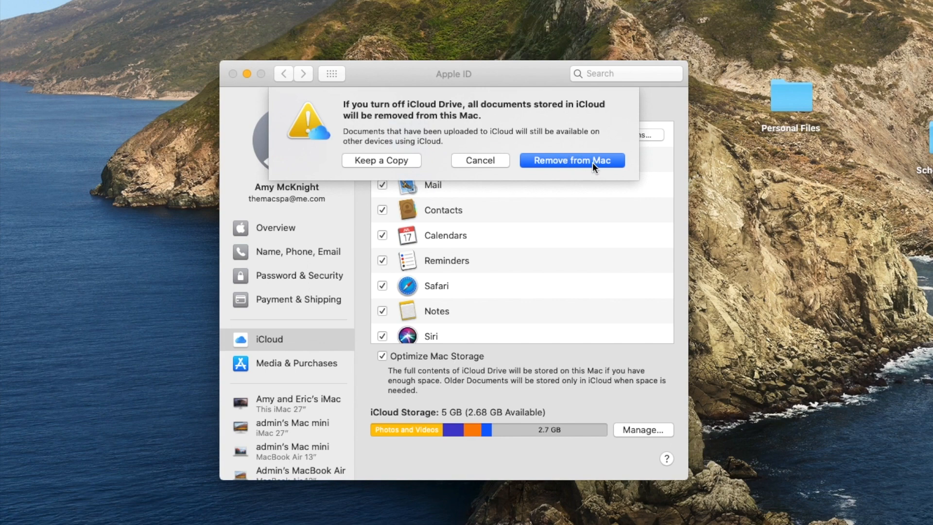
mouse_move(574, 173)
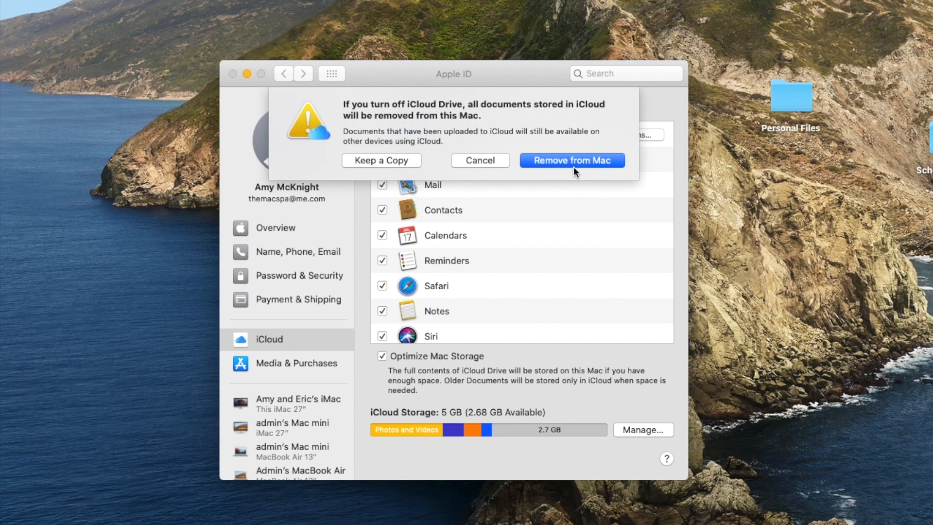
mouse_move(579, 172)
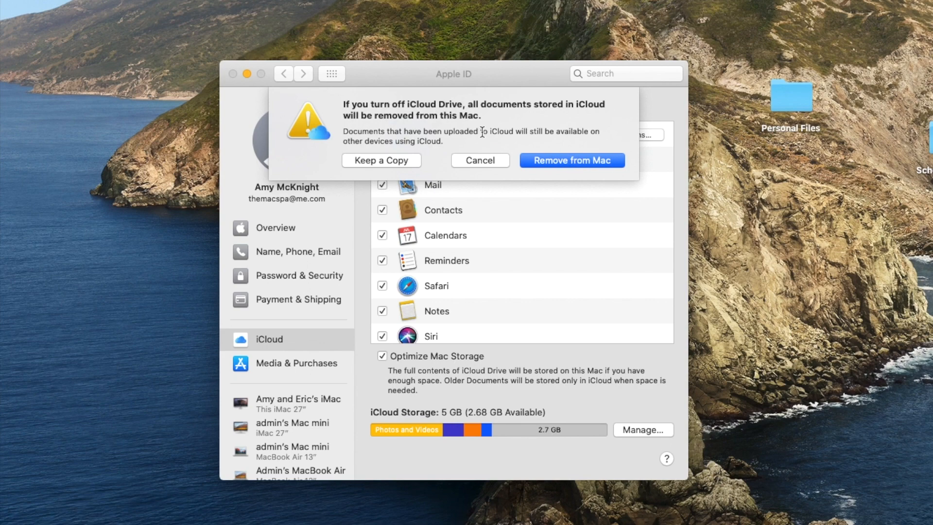
mouse_move(353, 173)
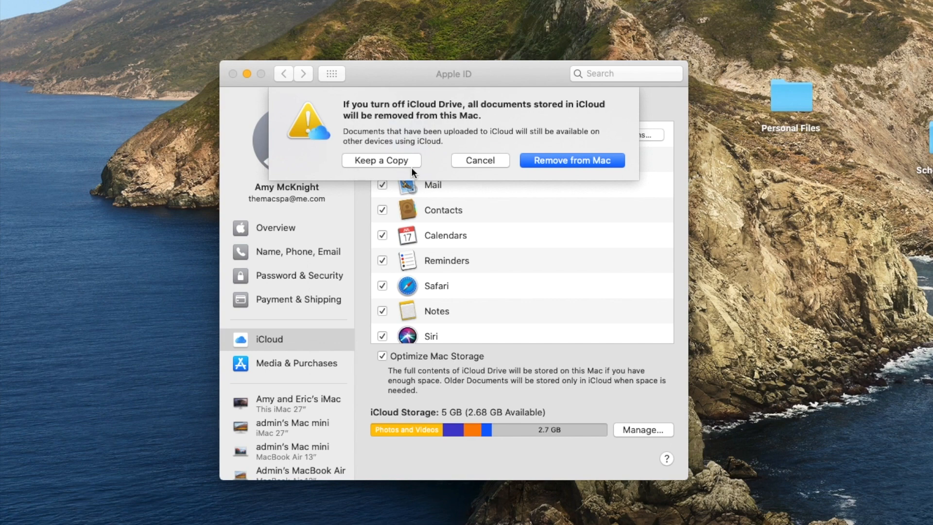
mouse_move(384, 162)
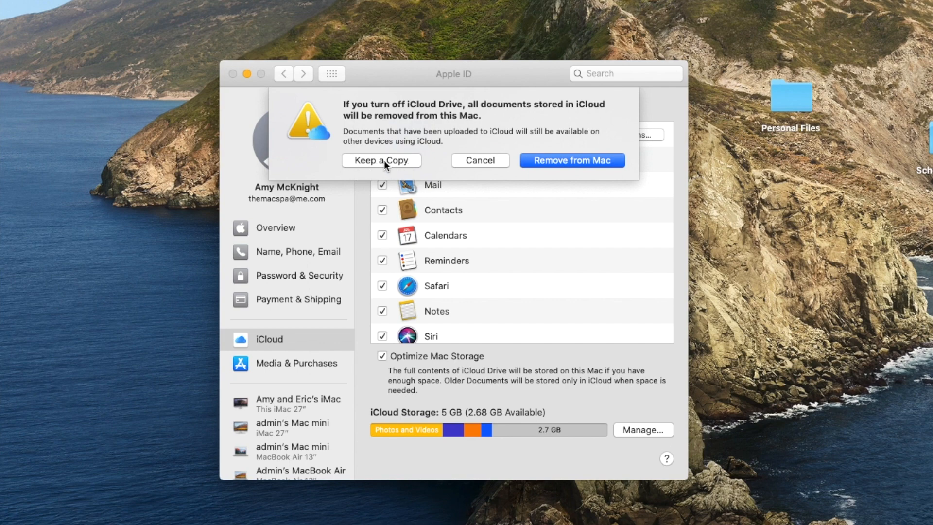
Step: Choose Keep a Copy so documents download into iCloud Drive (Archive)
left_click(381, 161)
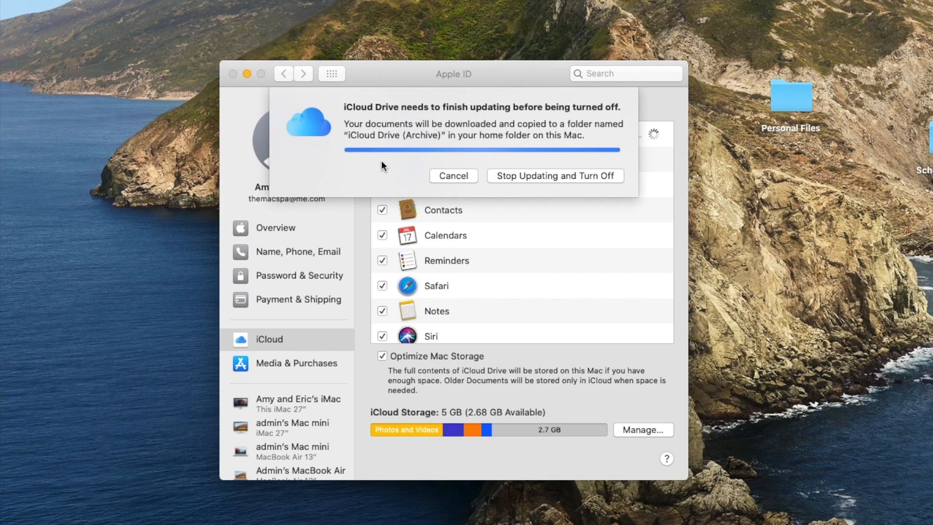
mouse_move(399, 134)
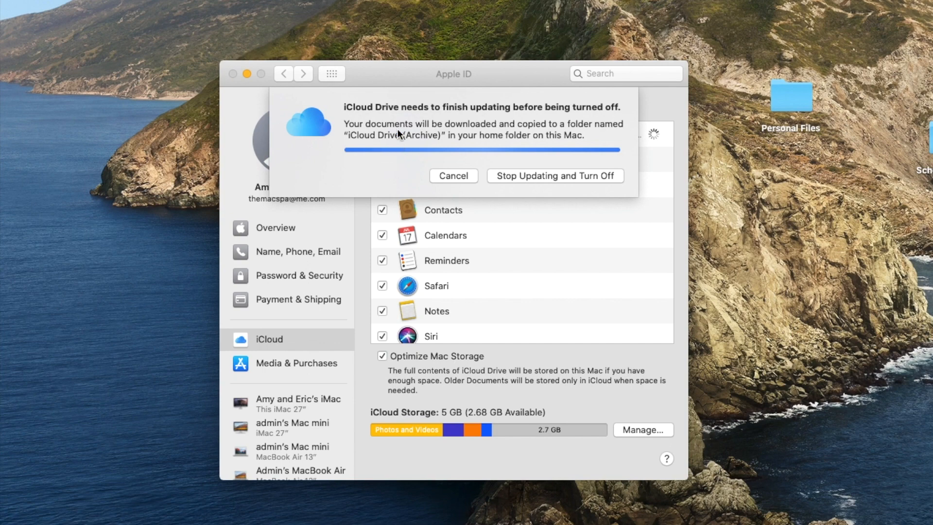
mouse_move(209, 397)
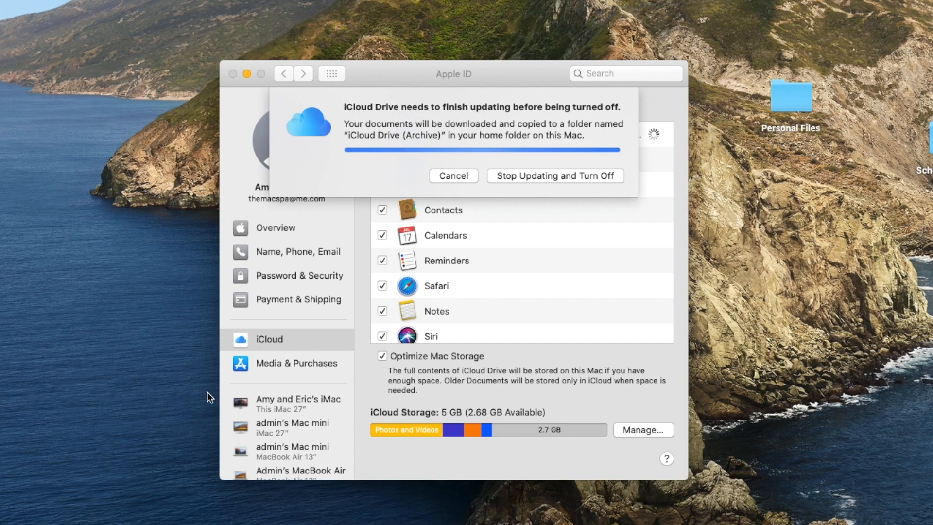
mouse_move(165, 464)
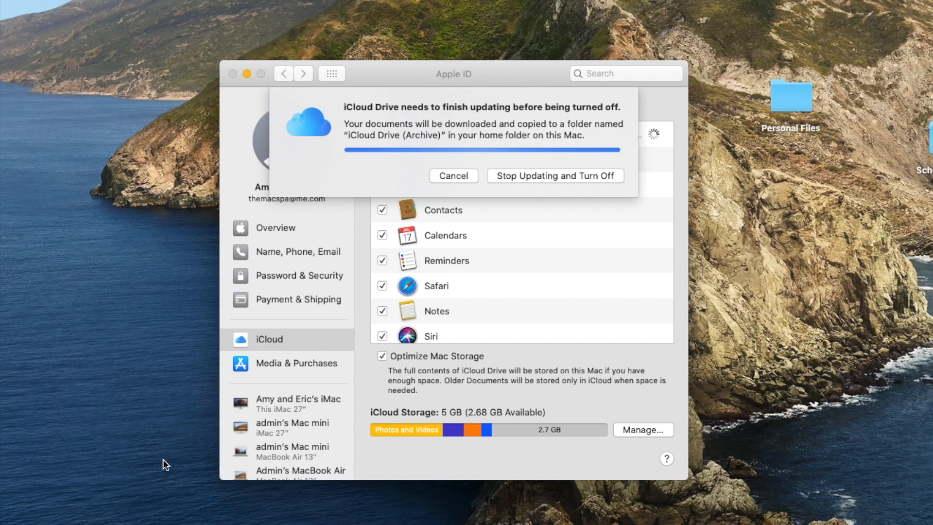
mouse_move(366, 147)
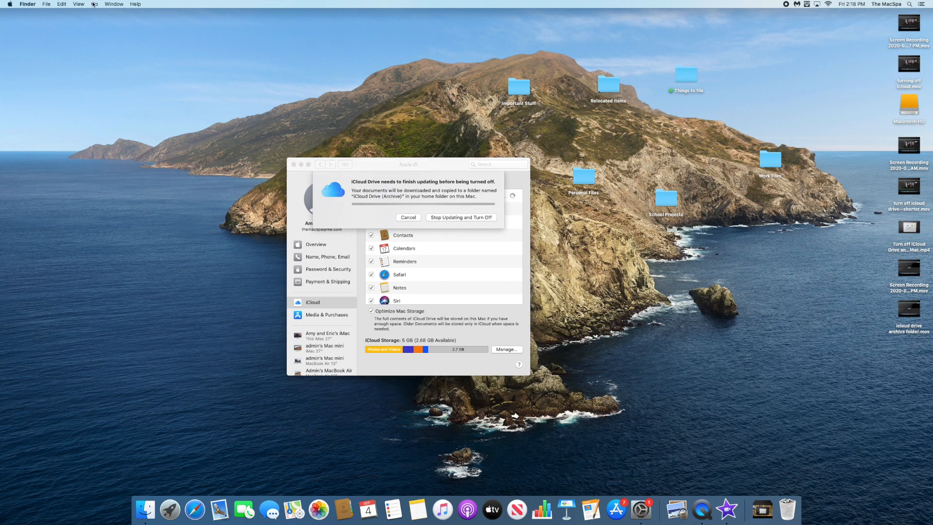
Step: Show the iCloud Drive (Archive) folder's contents in a Finder window of the home folder
left_click(94, 4)
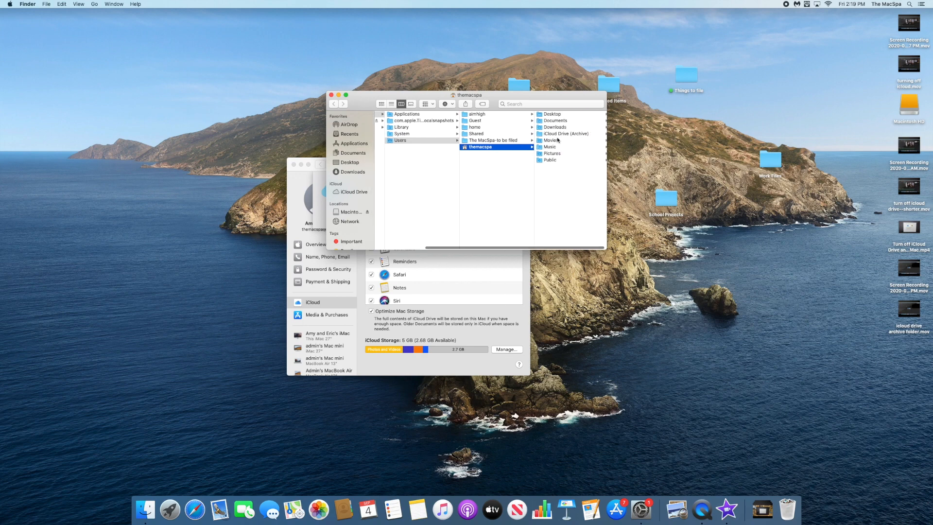
left_click(563, 134)
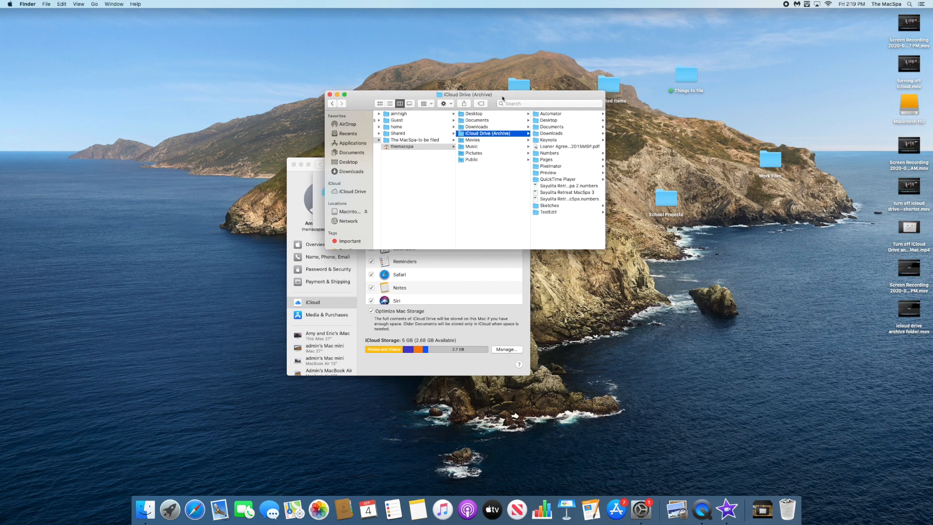
left_click_drag(468, 95, 382, 90)
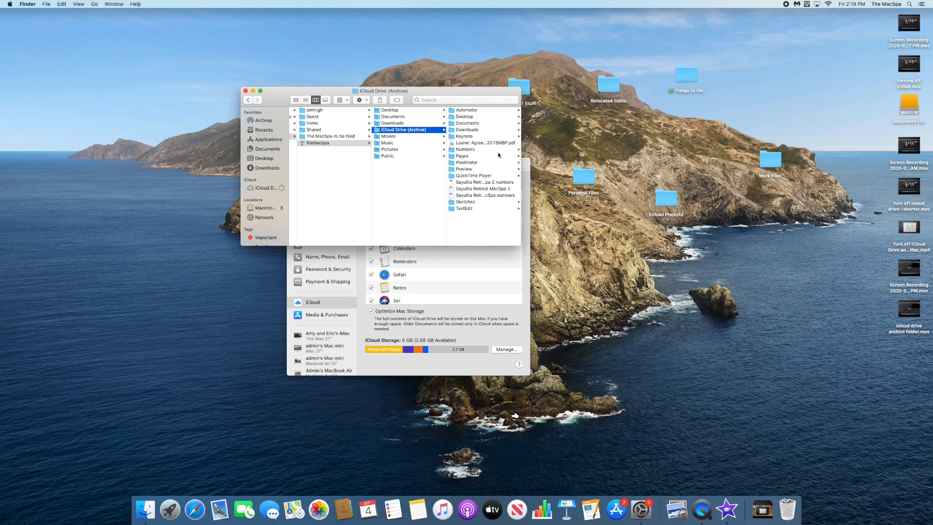
mouse_move(470, 114)
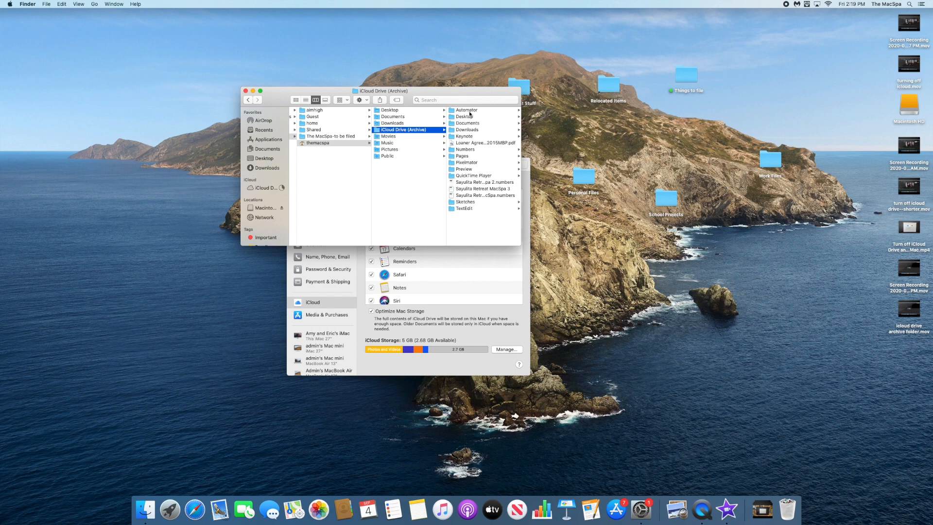